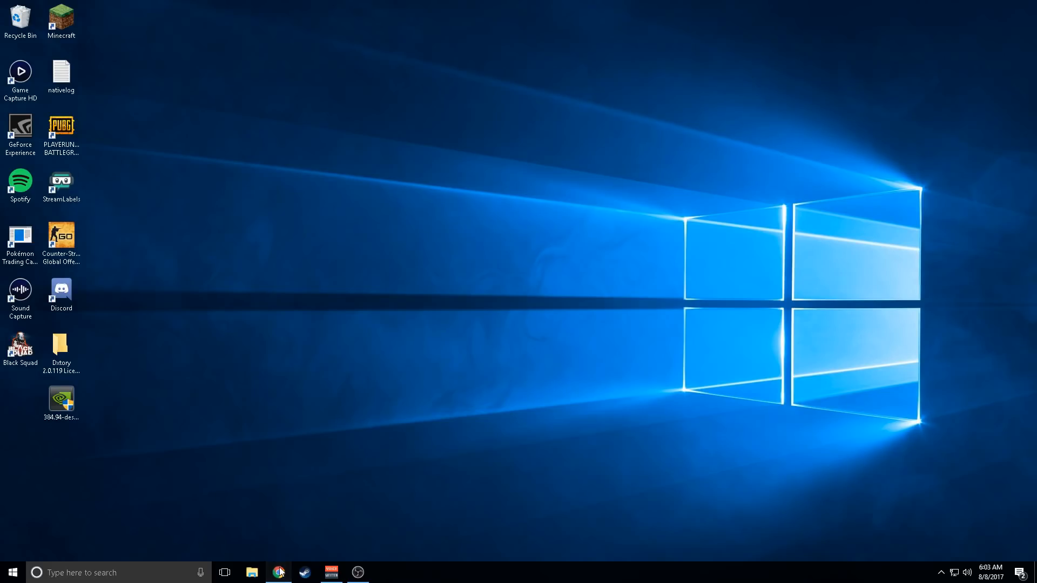
Step: Launch the 384.94-desktop-win10-64bit-international-whql driver package from the desktop
{"action": "left_click", "coordinate": [279, 571]}
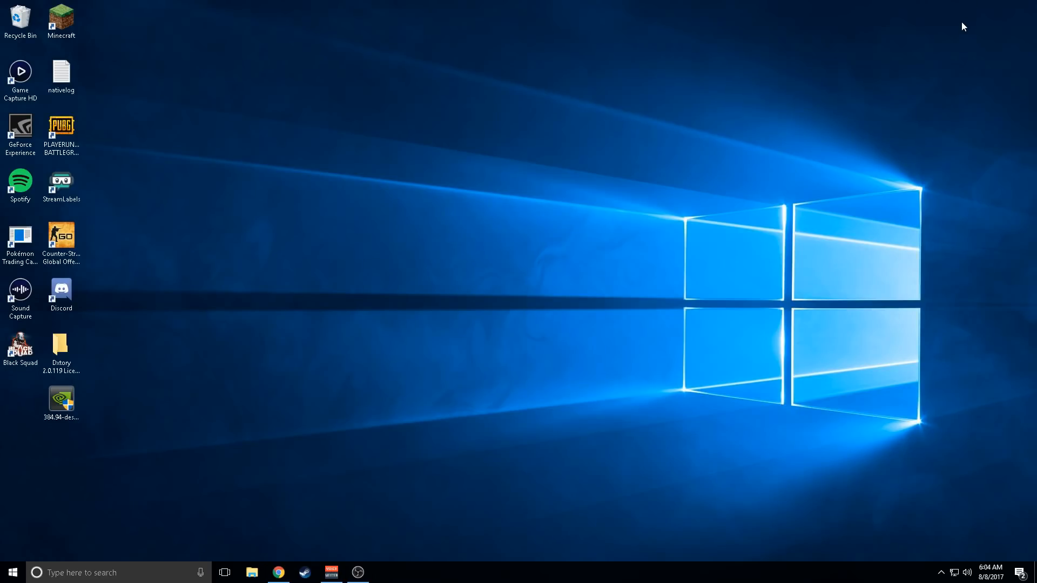
{"action": "mouse_move", "coordinate": [25, 376]}
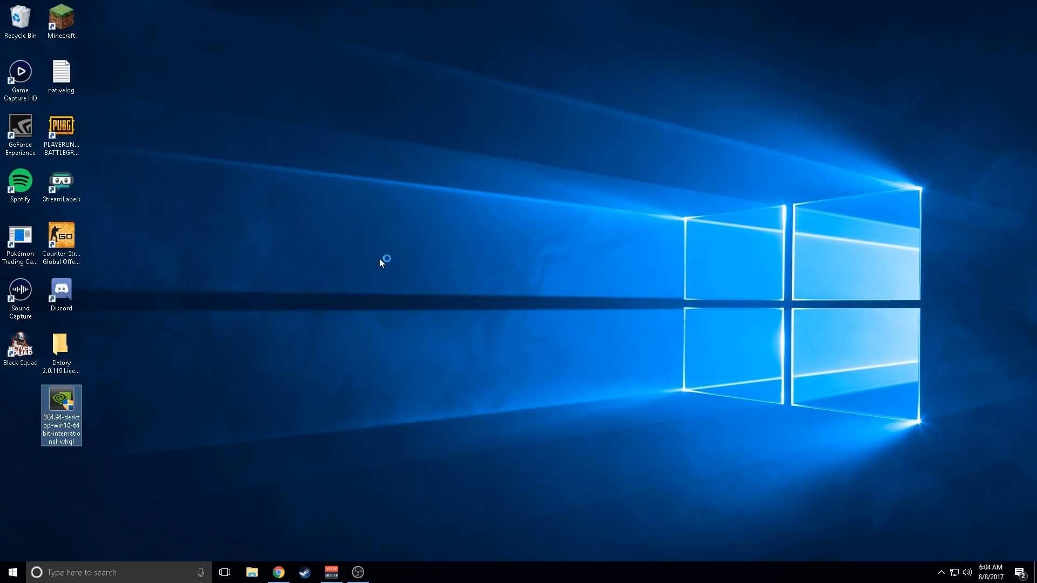
Step: Start the NVIDIA installer and agree to the license after the system check
{"action": "double_click", "coordinate": [61, 410]}
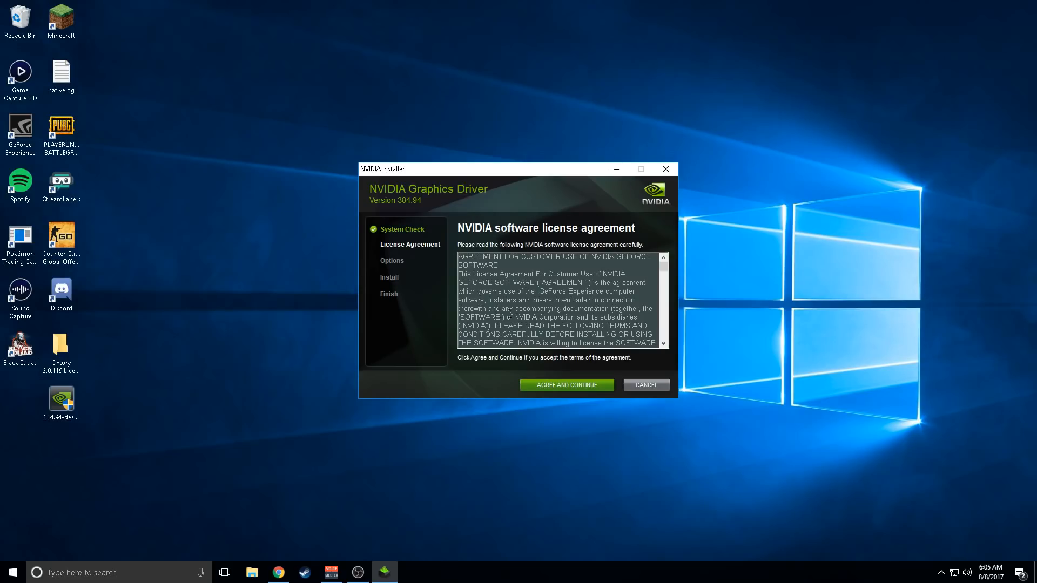
{"action": "left_click", "coordinate": [566, 385]}
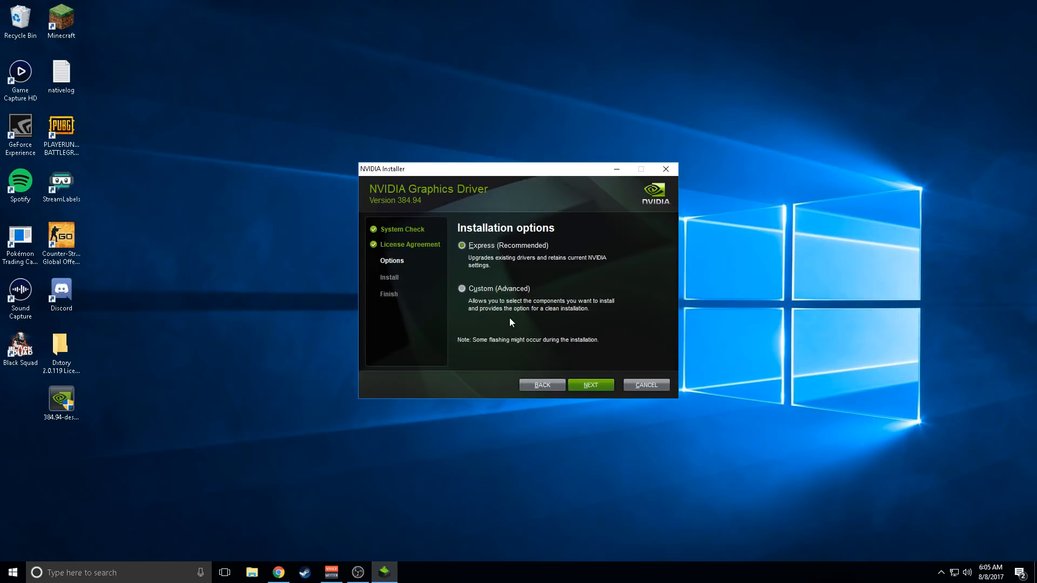
{"action": "mouse_move", "coordinate": [510, 296]}
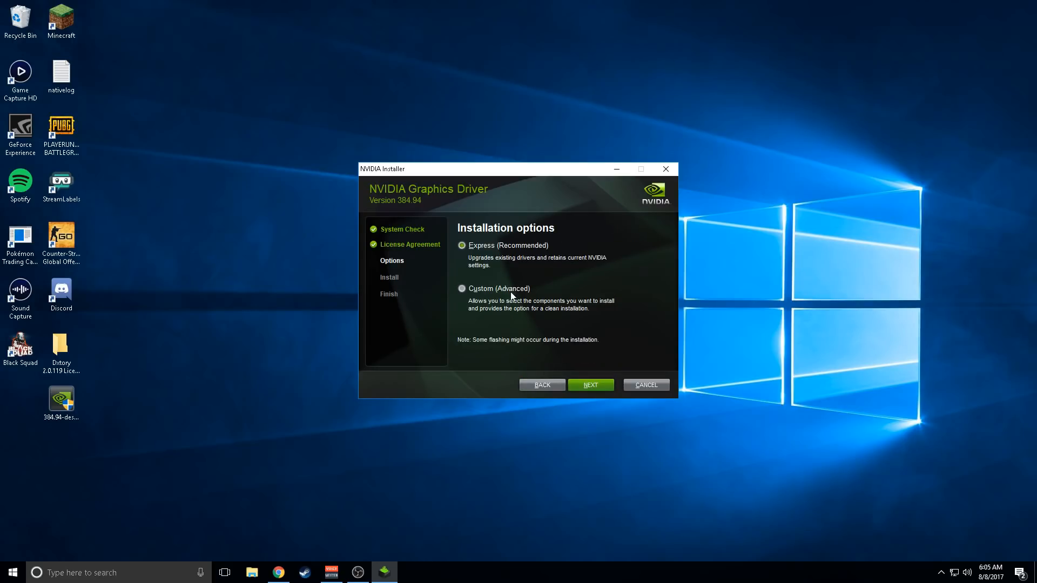
Step: Choose Custom (Advanced) with Perform a clean installation and begin installing
{"action": "left_click", "coordinate": [462, 288]}
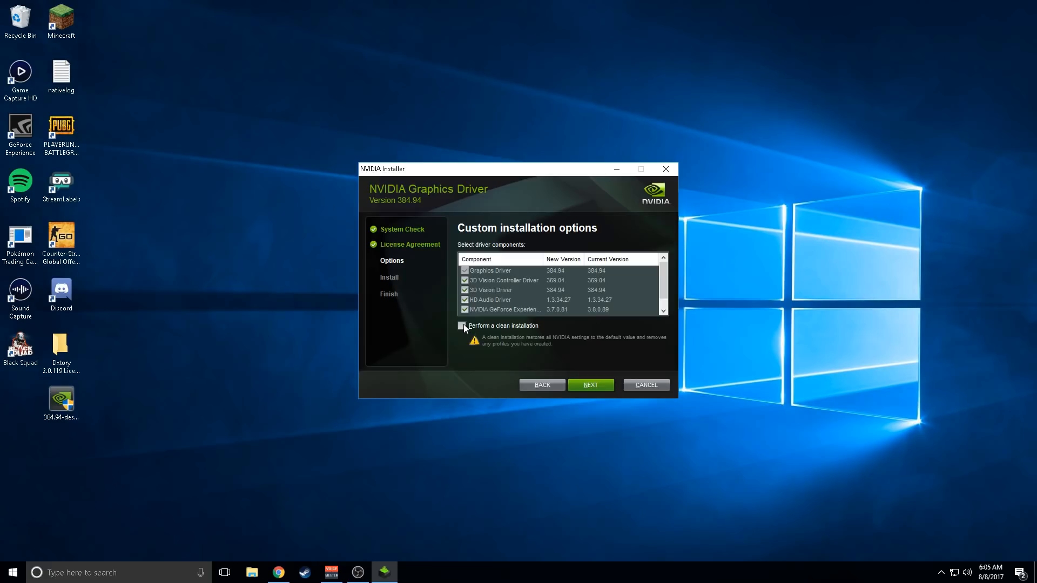
{"action": "left_click", "coordinate": [462, 325]}
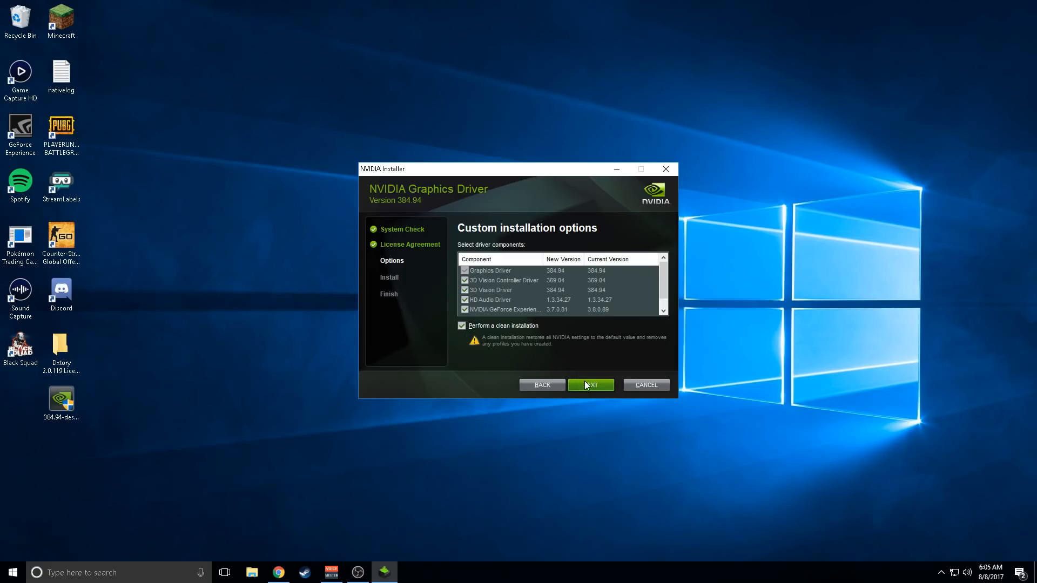
{"action": "left_click", "coordinate": [589, 385]}
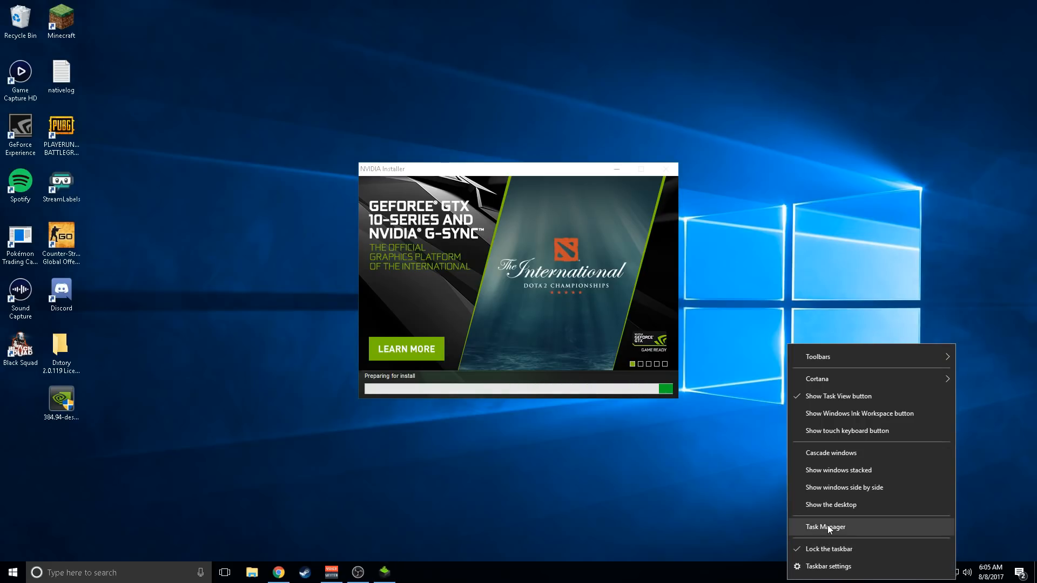
Step: Review running processes in Task Manager, then close it
{"action": "left_click", "coordinate": [825, 527]}
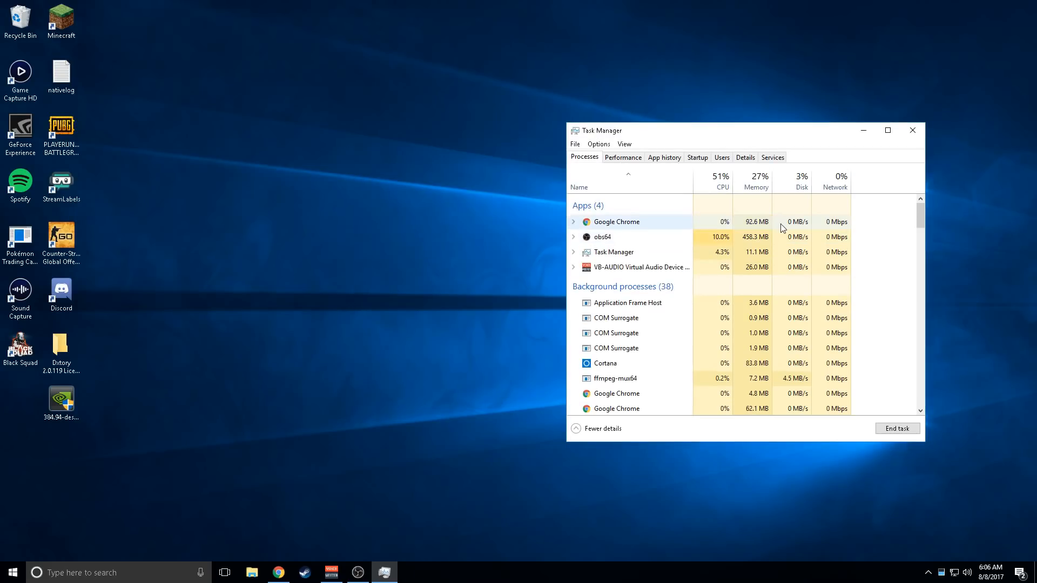
{"action": "left_click", "coordinate": [912, 129]}
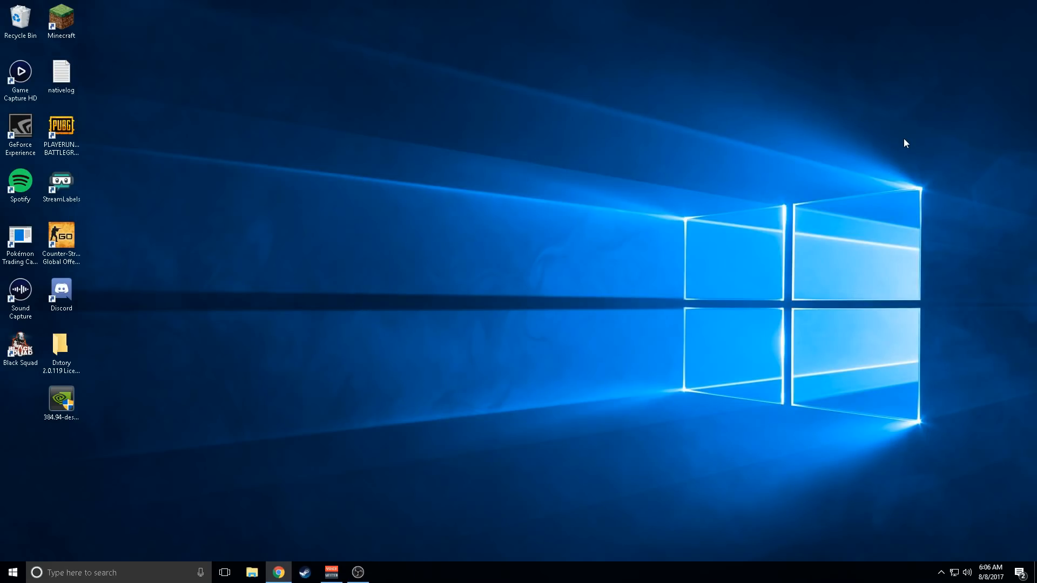
Step: Open NVIDIA Control Panel from the desktop right-click menu
{"action": "right_click", "coordinate": [518, 281]}
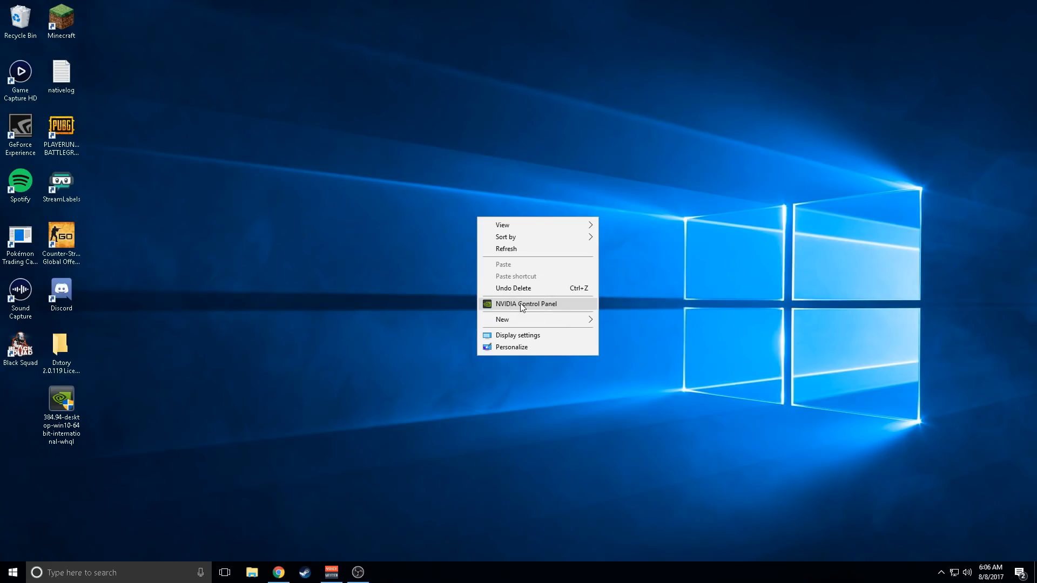
{"action": "left_click", "coordinate": [364, 539]}
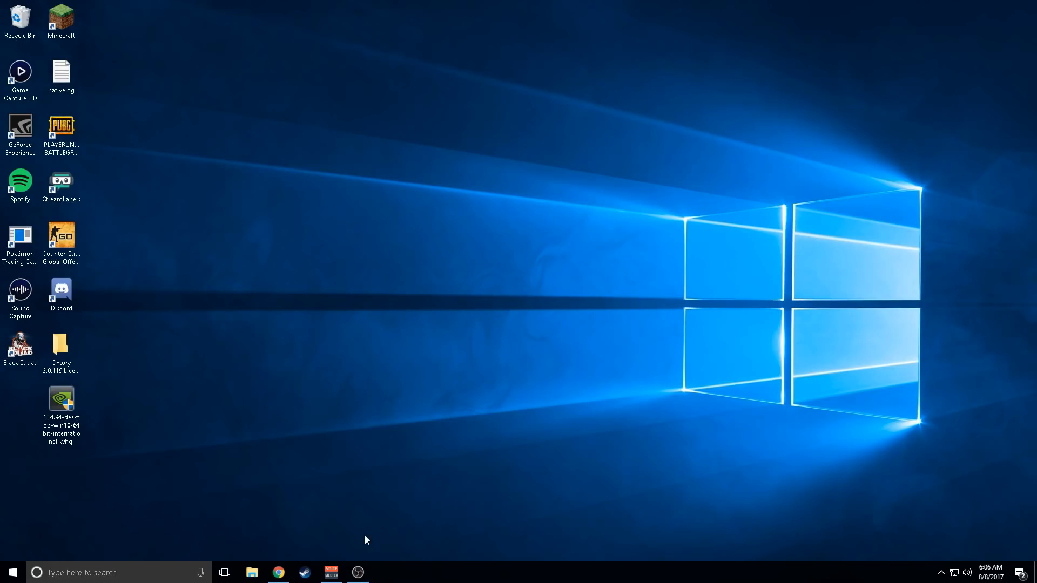